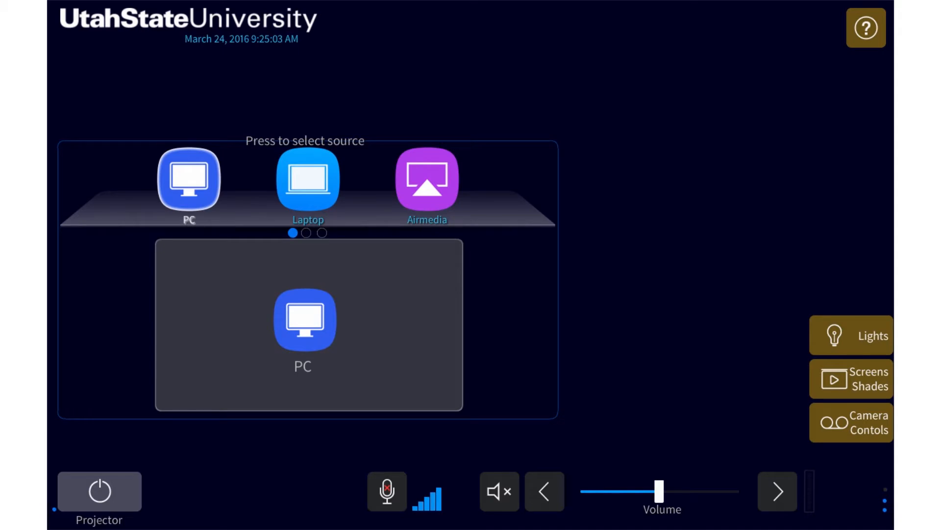
Power the classroom projector on from the panel's bottom-left Projector button.
left_click(98, 491)
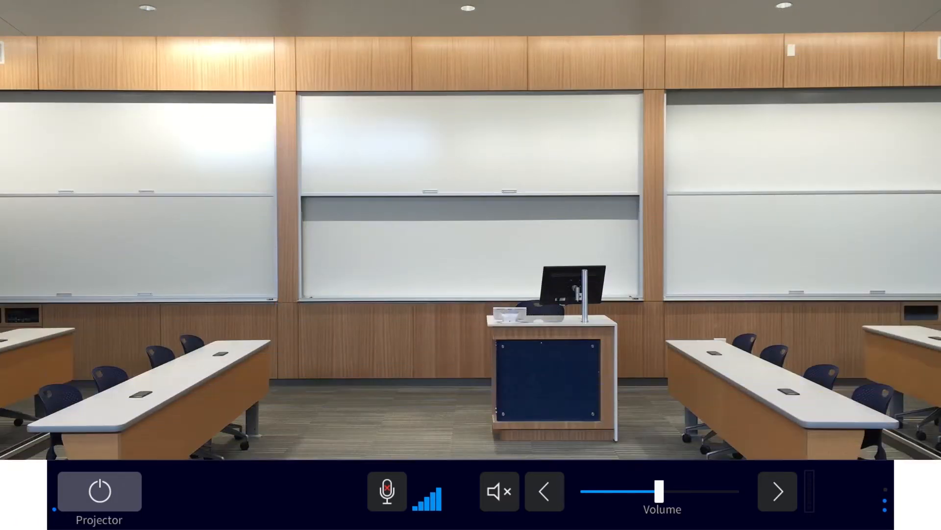
mouse_move(141, 512)
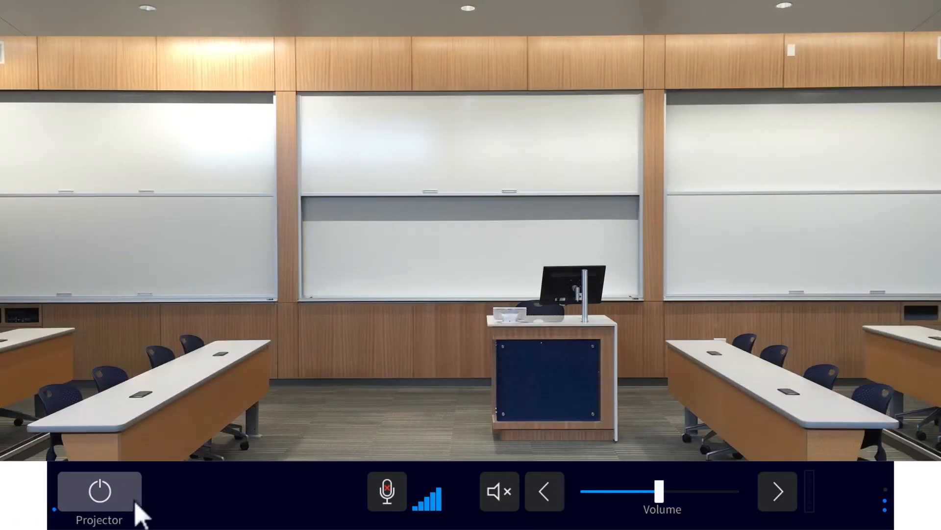
left_click(99, 491)
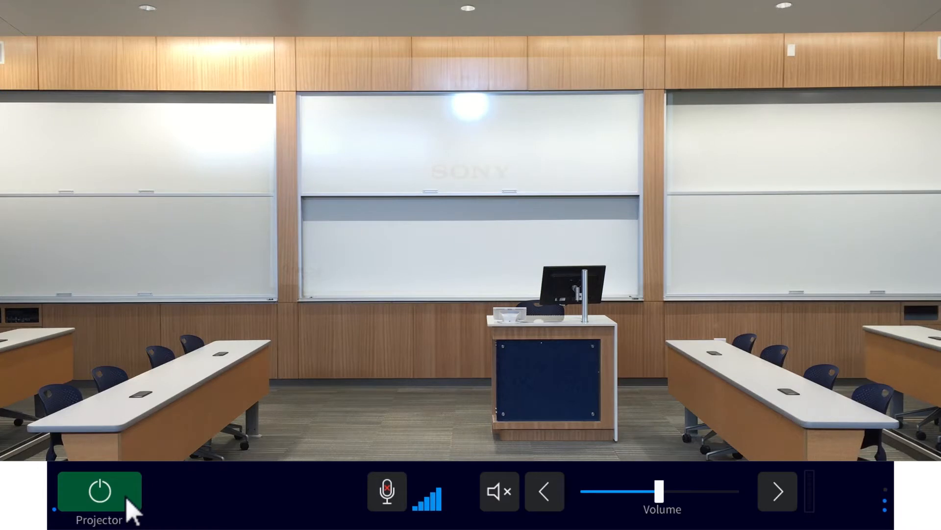
Lower the Projection Screen via Screens/Shades, then close the panel back to source selection.
left_click(99, 490)
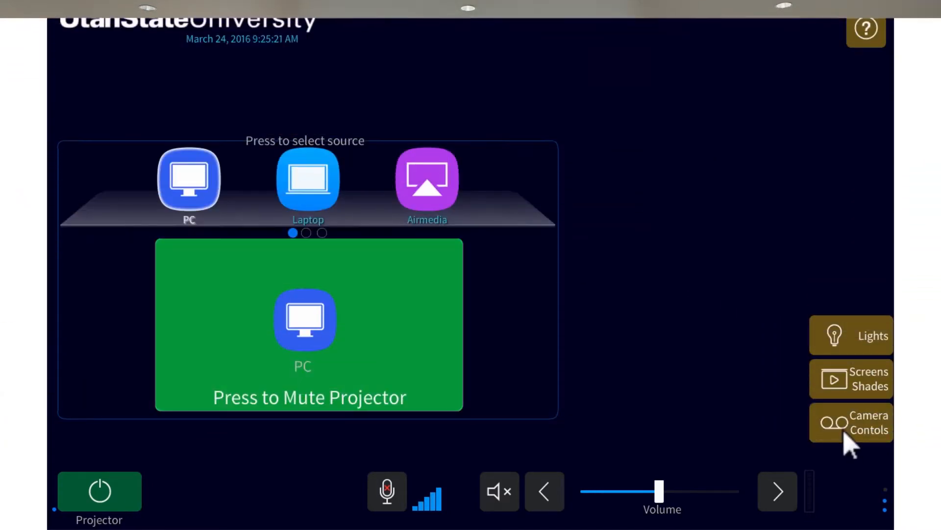
left_click(851, 378)
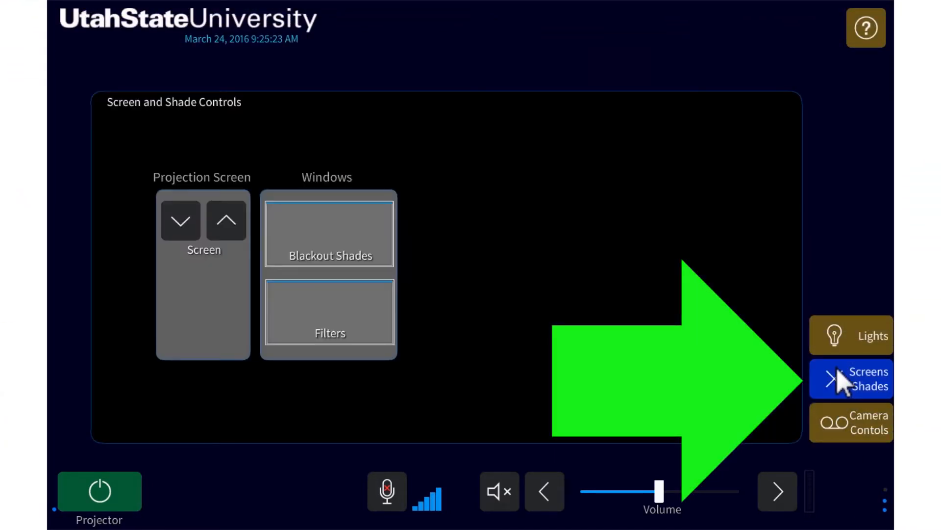
left_click(851, 378)
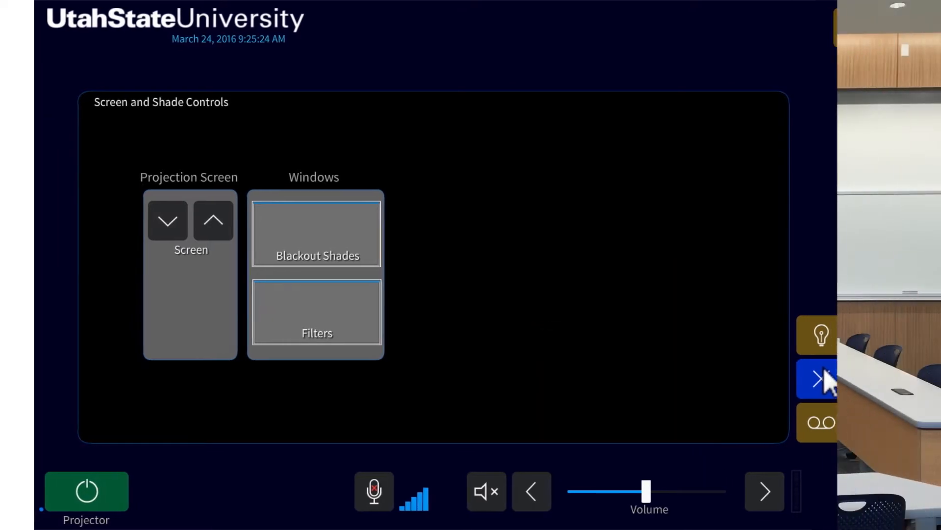
left_click(816, 379)
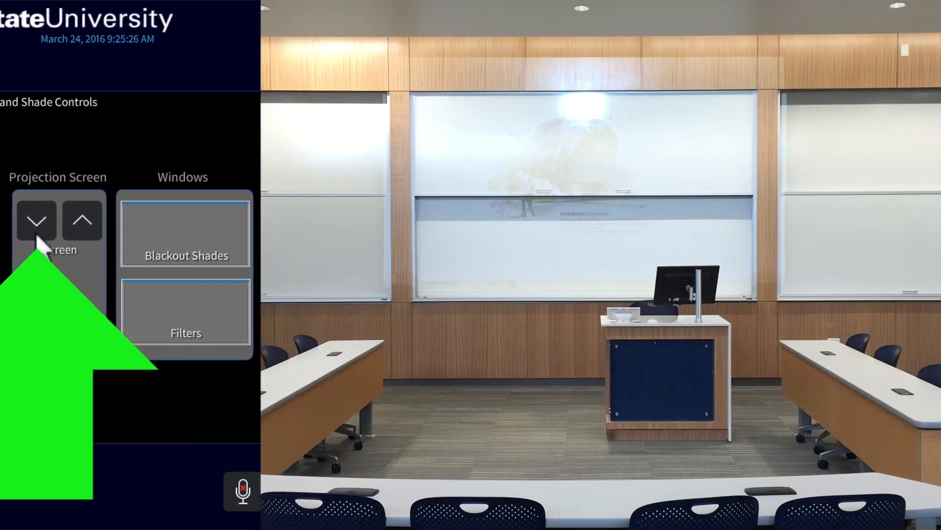
left_click(37, 219)
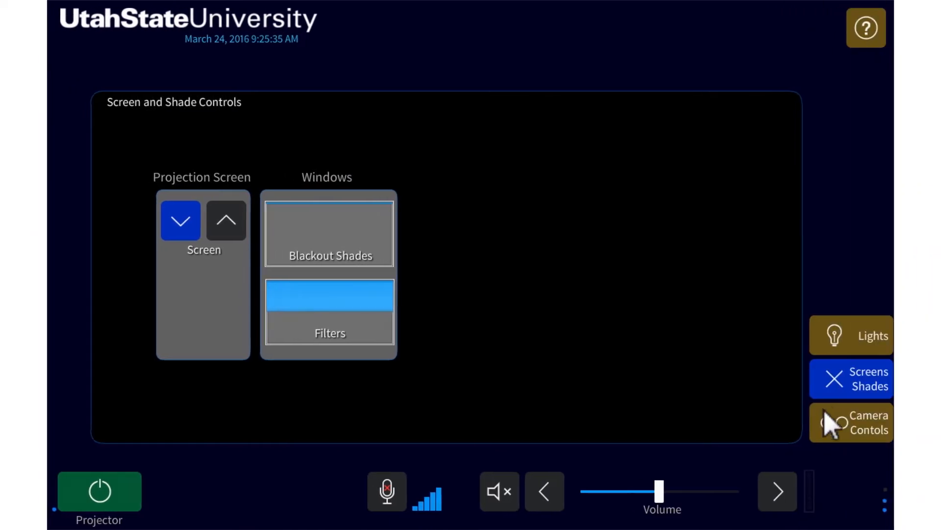
left_click(851, 378)
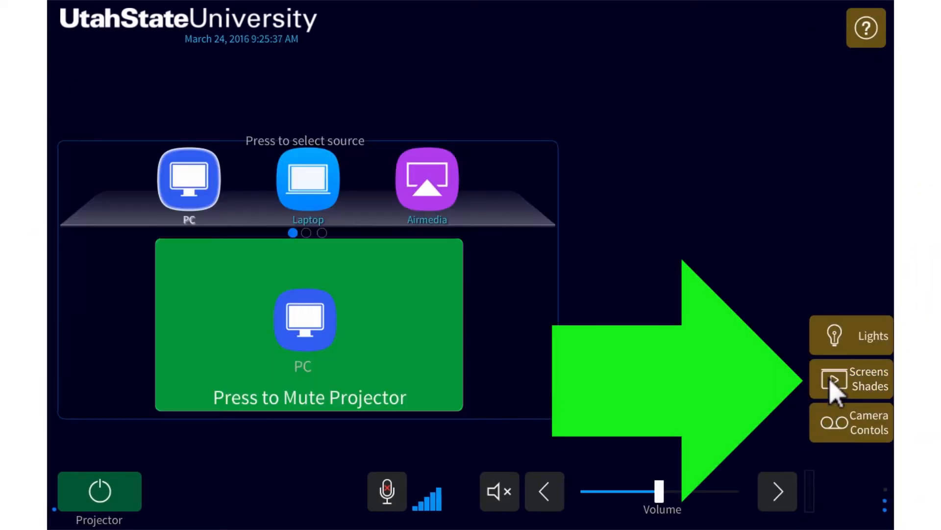
mouse_move(841, 453)
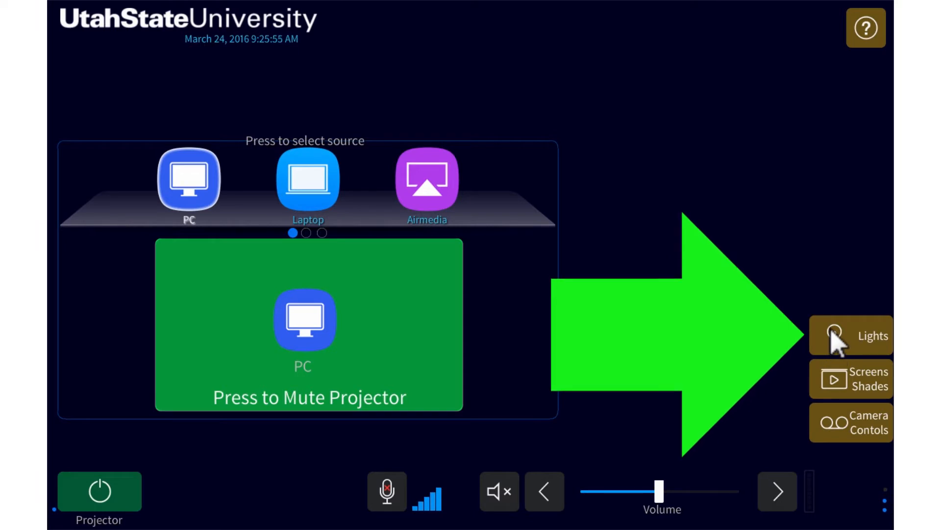
Set room lighting to the Projector preset in Lighting Controls and close it.
left_click(851, 335)
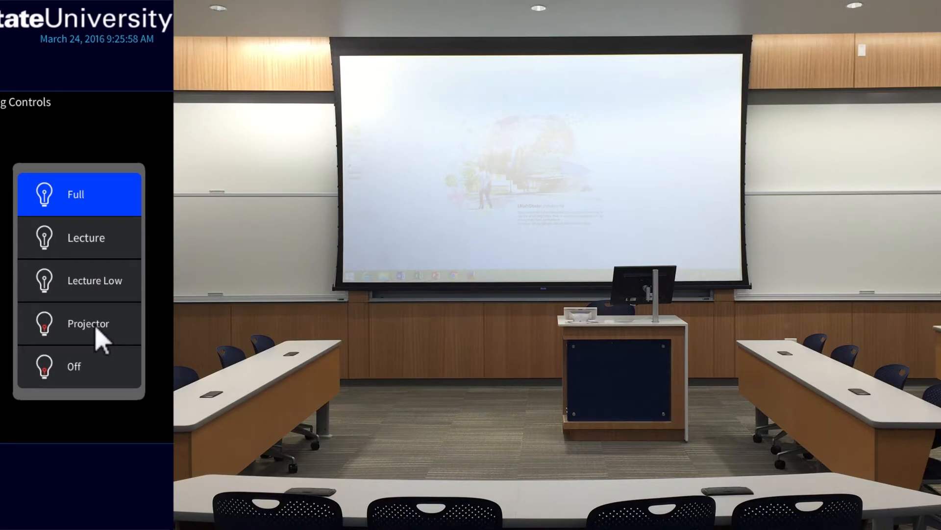
left_click(79, 323)
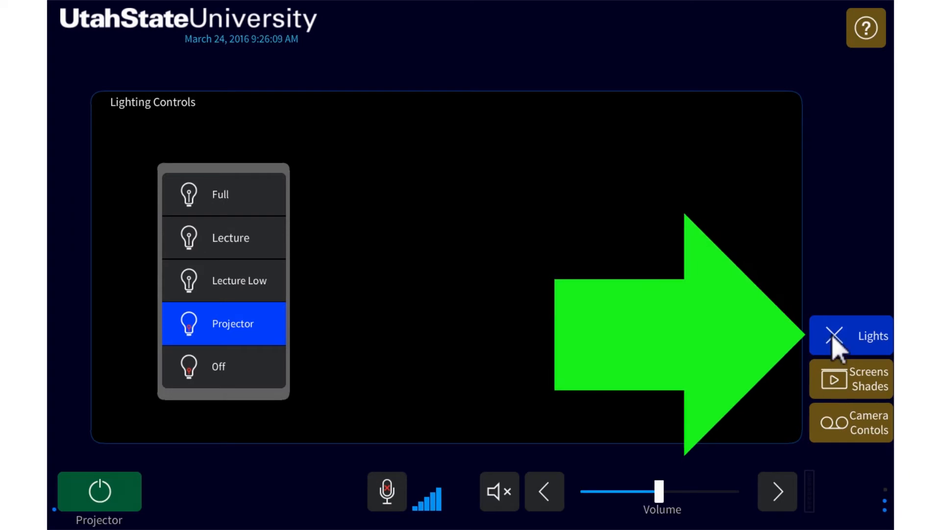
left_click(850, 335)
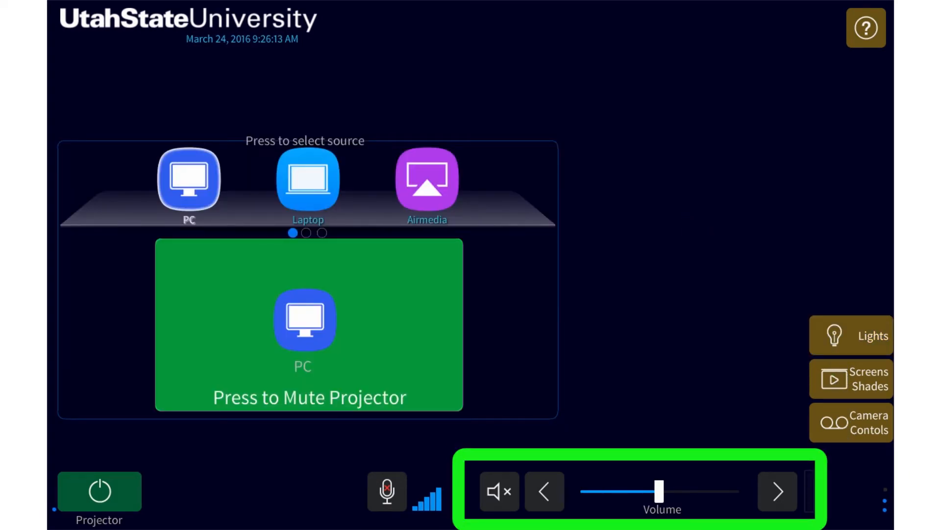
Raise the room Volume slider one step with its right arrow.
left_click(778, 491)
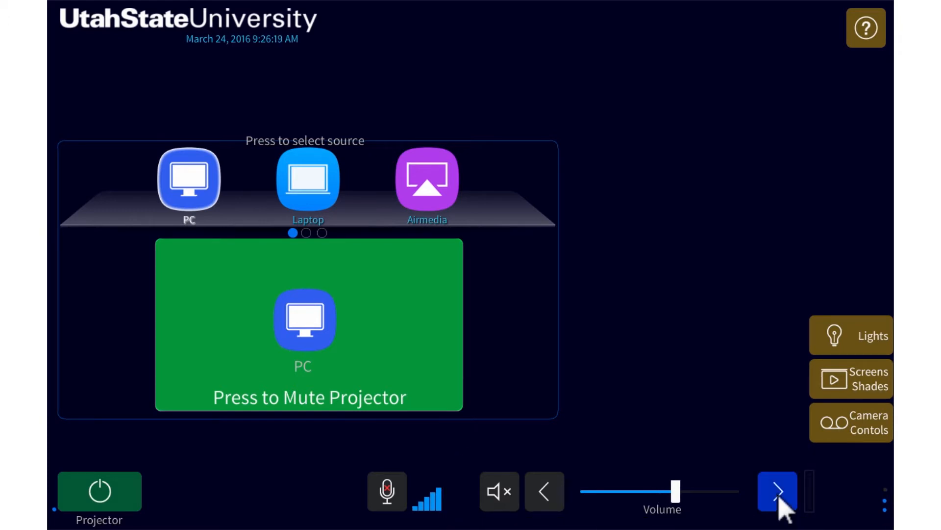
mouse_move(507, 501)
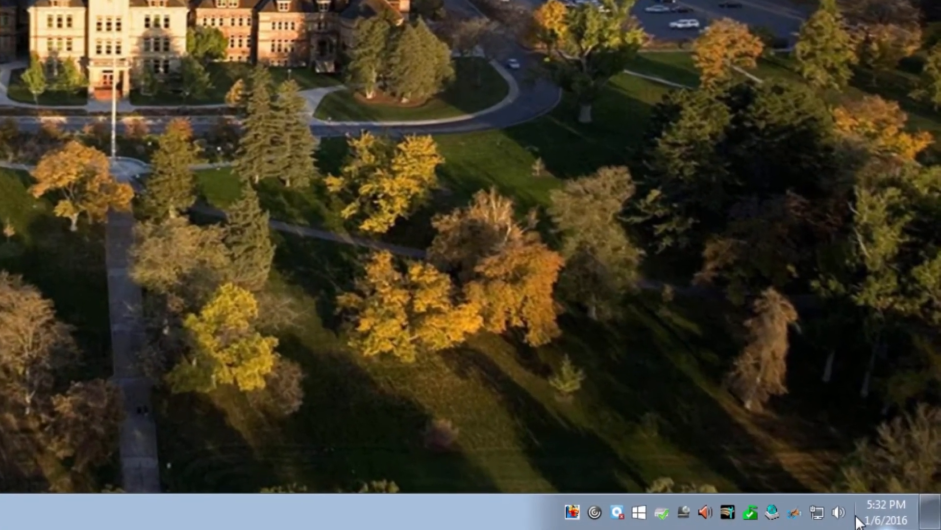
Switch the room microphone on from the panel.
left_click(837, 511)
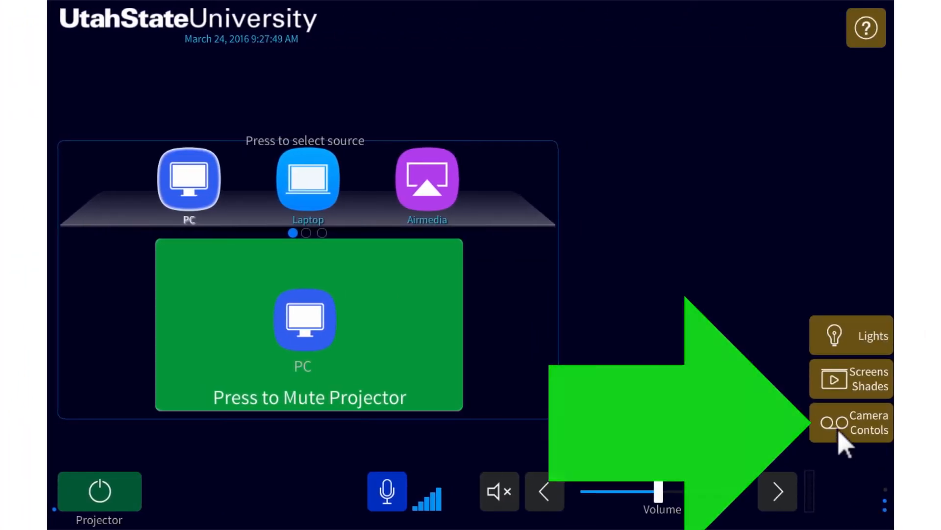
left_click(851, 422)
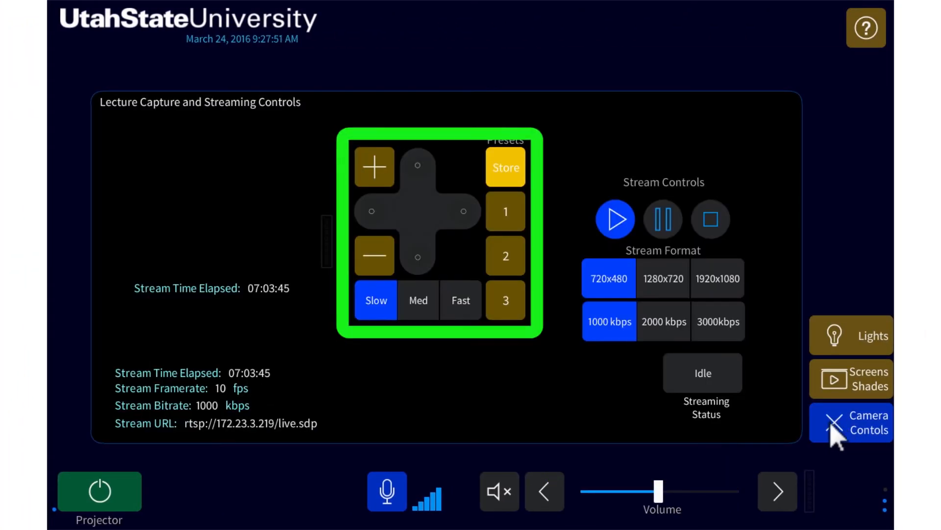
left_click(867, 422)
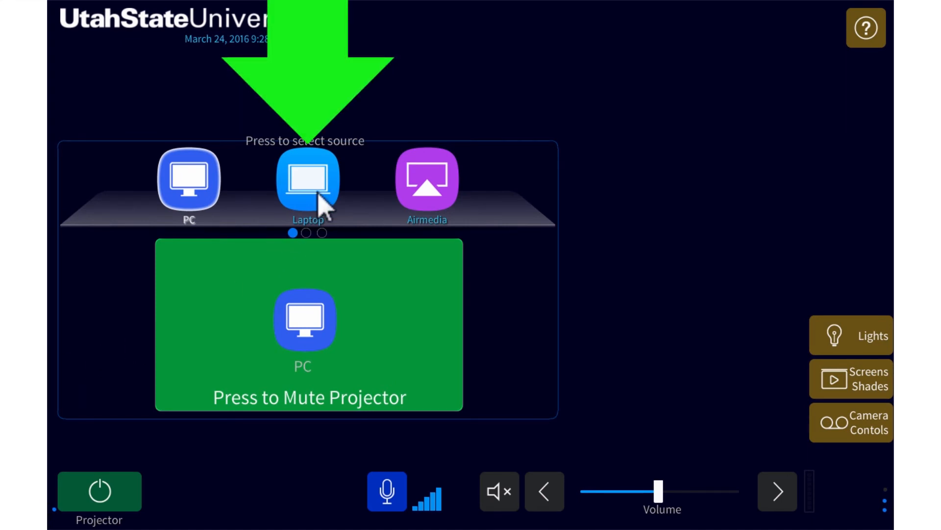
Select Laptop in the source carousel as the projected source.
left_click(308, 181)
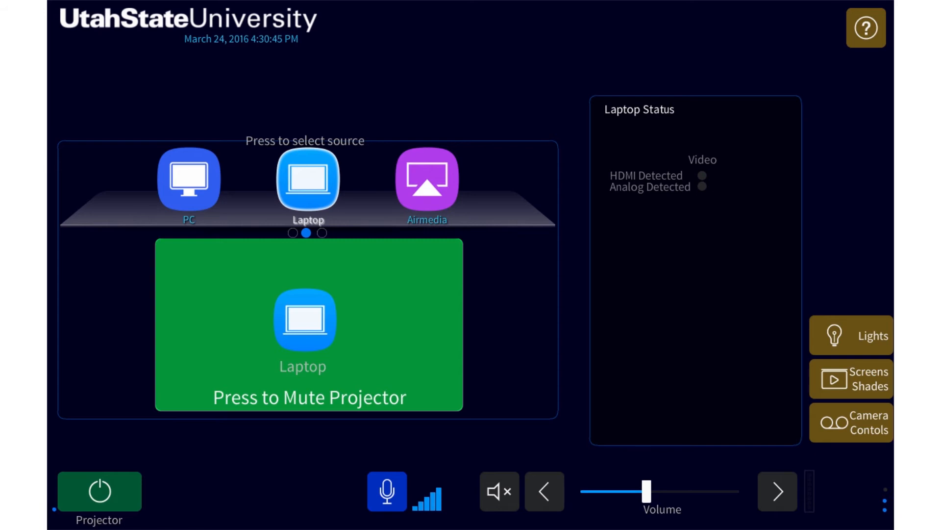
mouse_move(438, 201)
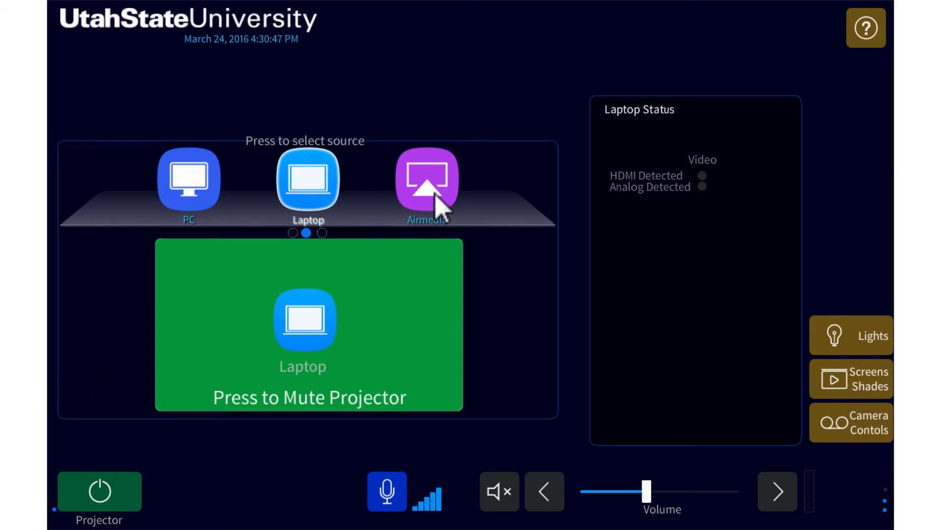
Select Airmedia in the source carousel, showing its access code and IP address.
left_click(427, 179)
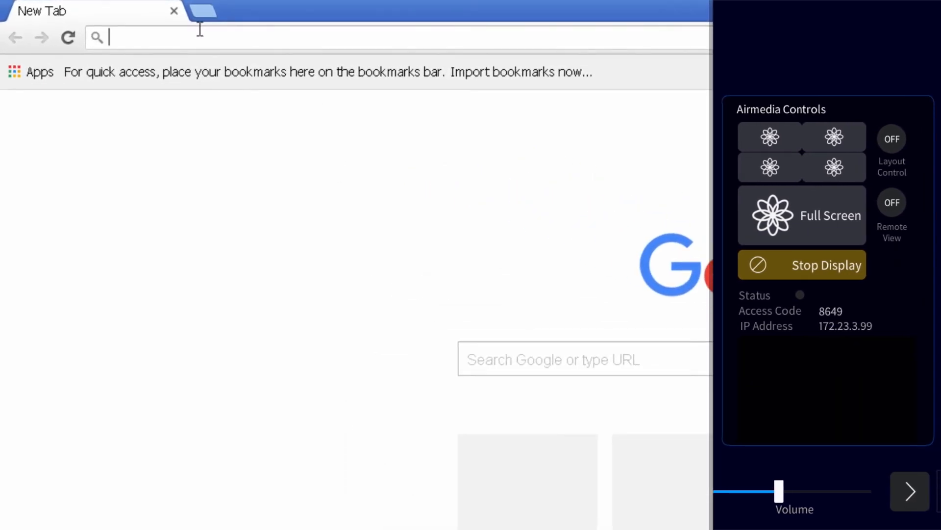
Browse to the AirMedia device at 172.232 and download and run the Windows client.
type("172.232")
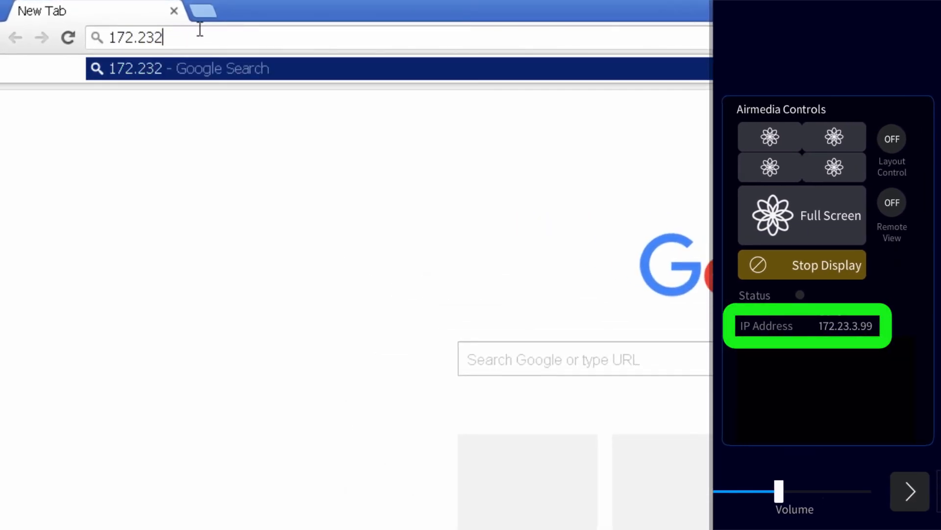
key("Return")
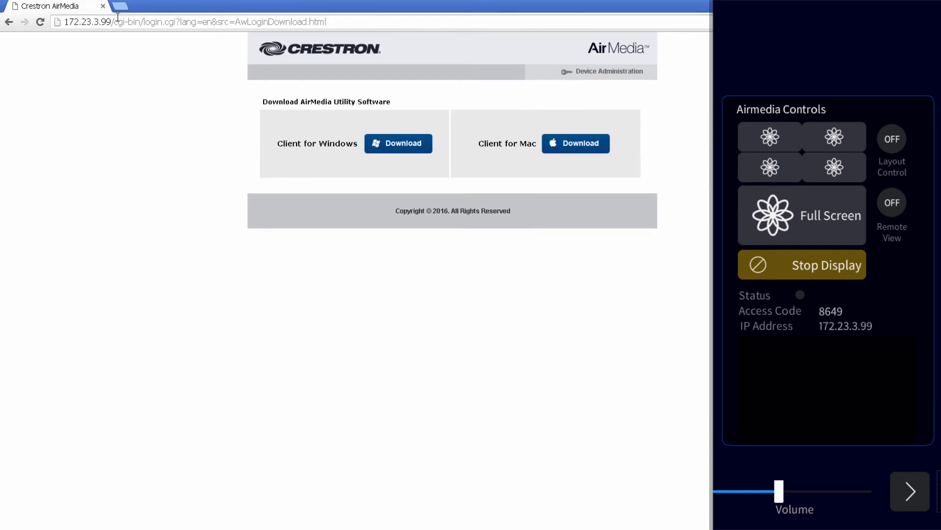
left_click(398, 144)
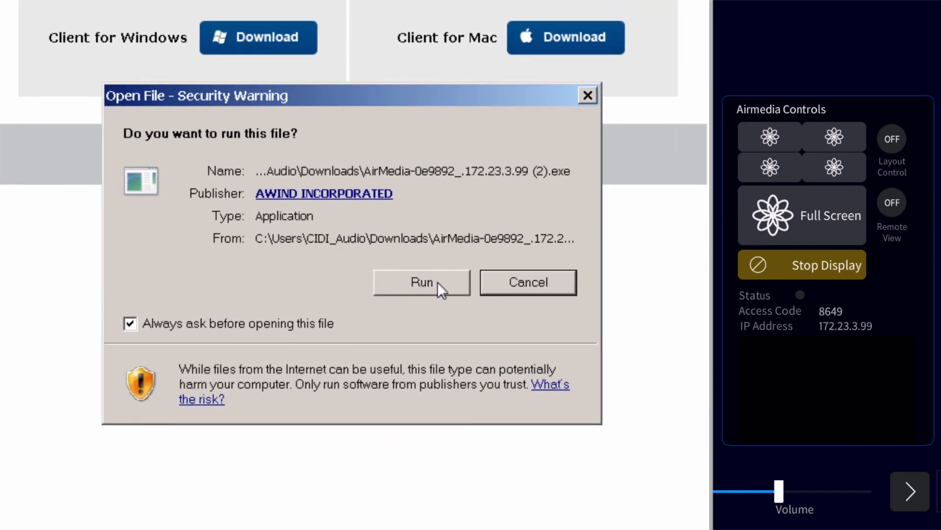
left_click(421, 282)
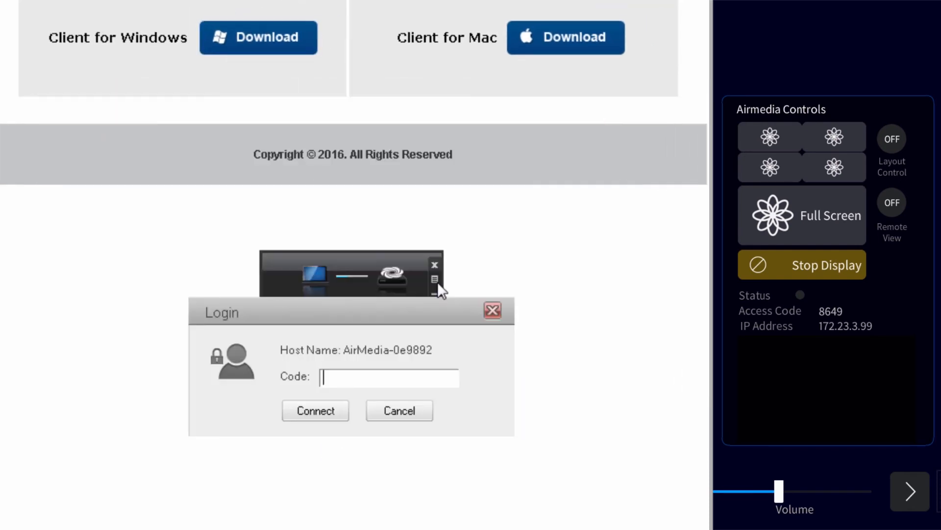
type("8")
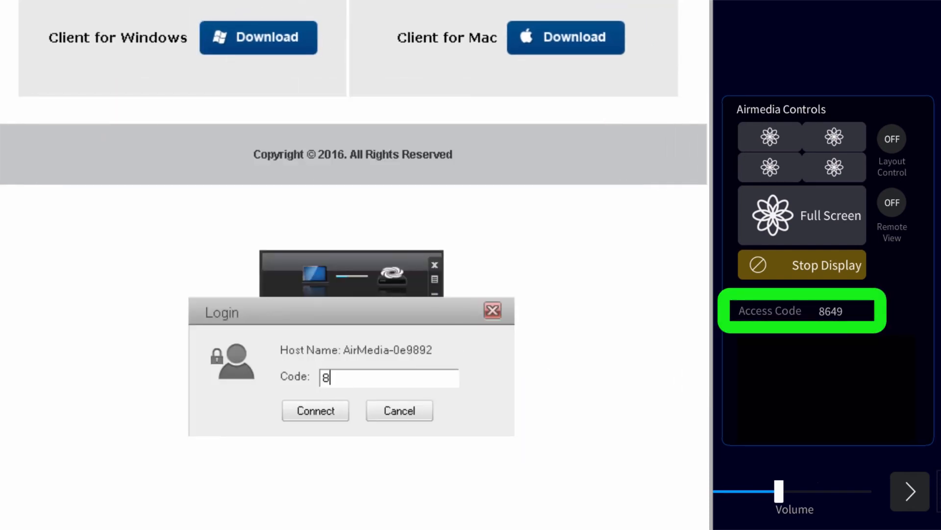
type("649")
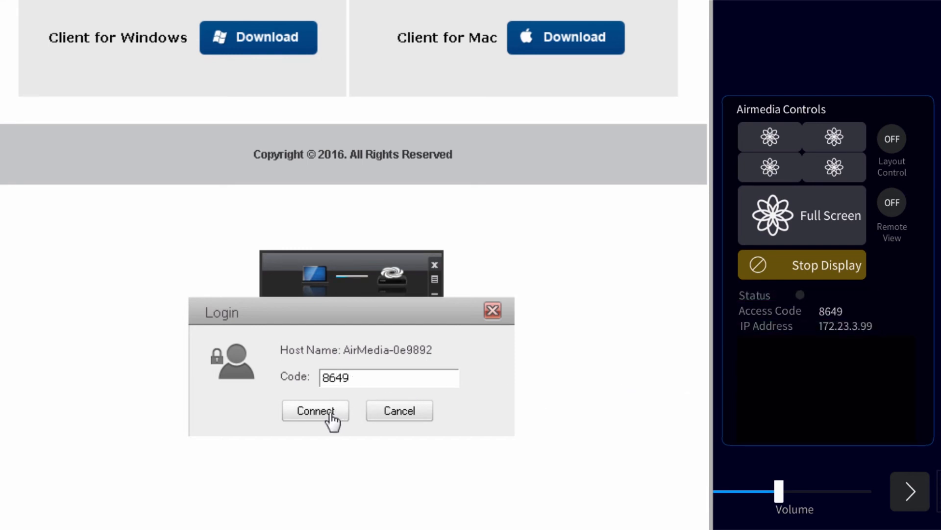
left_click(315, 411)
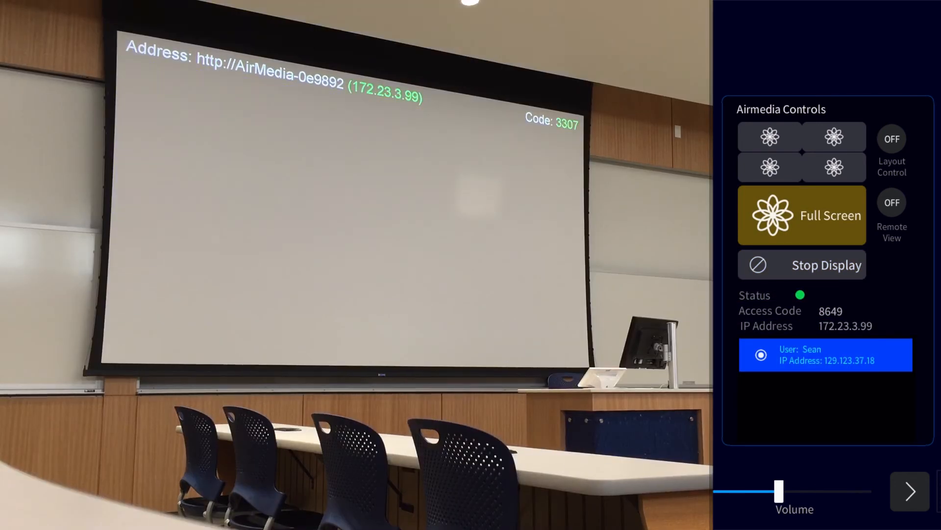
Show the laptop desktop Full Screen, then mute and unmute the projected image.
left_click(910, 491)
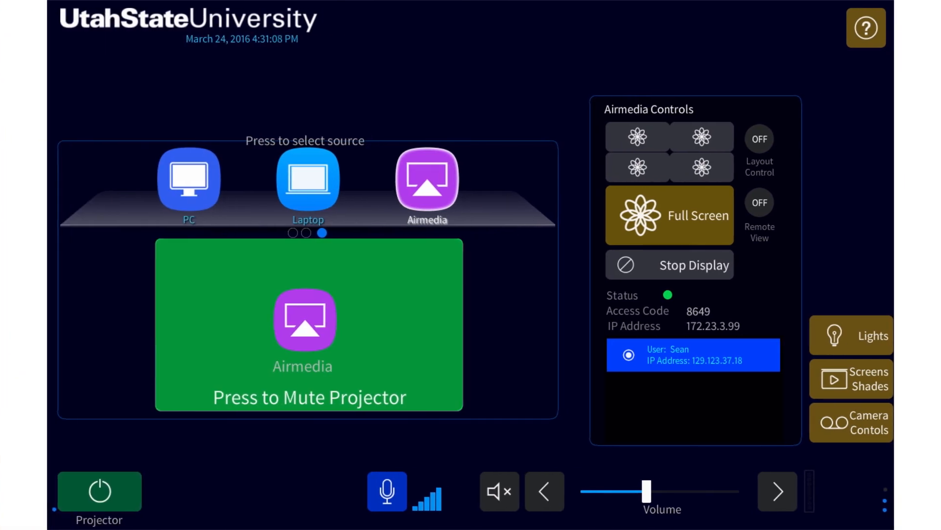
left_click(308, 328)
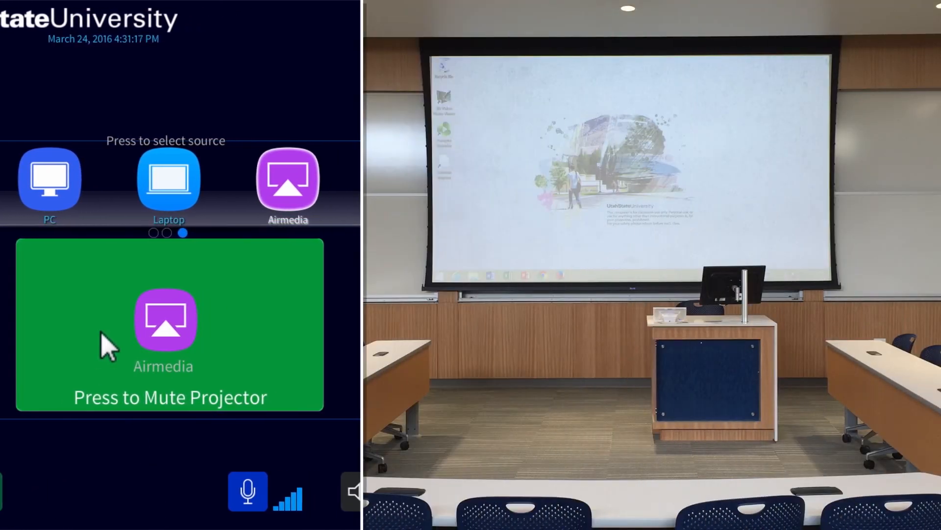
left_click(168, 324)
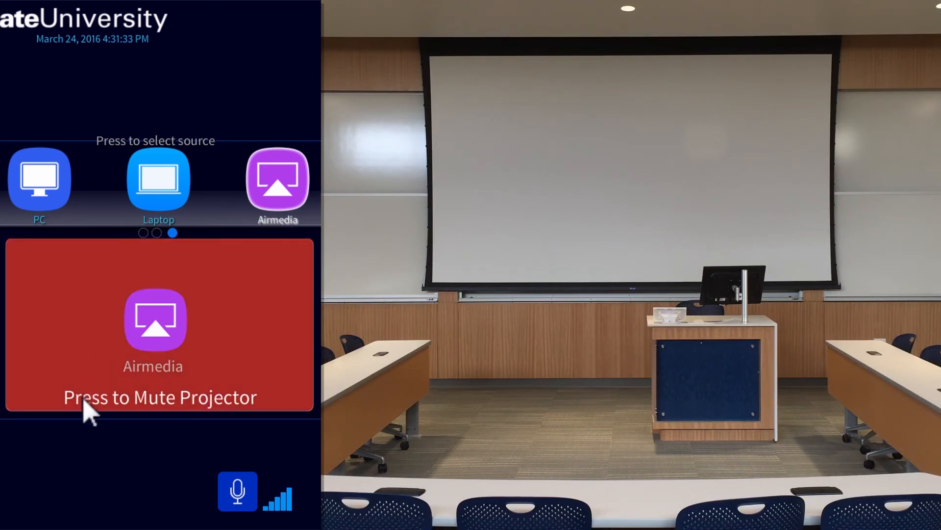
left_click(158, 396)
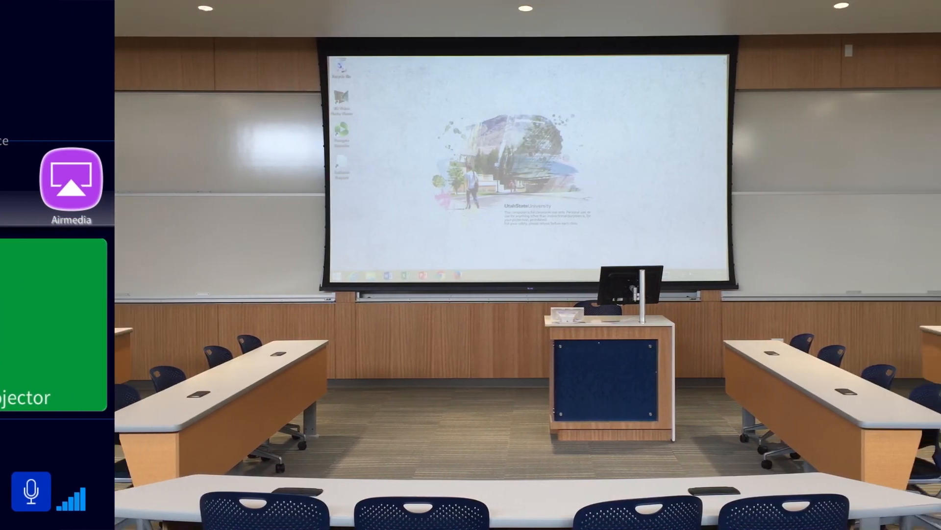